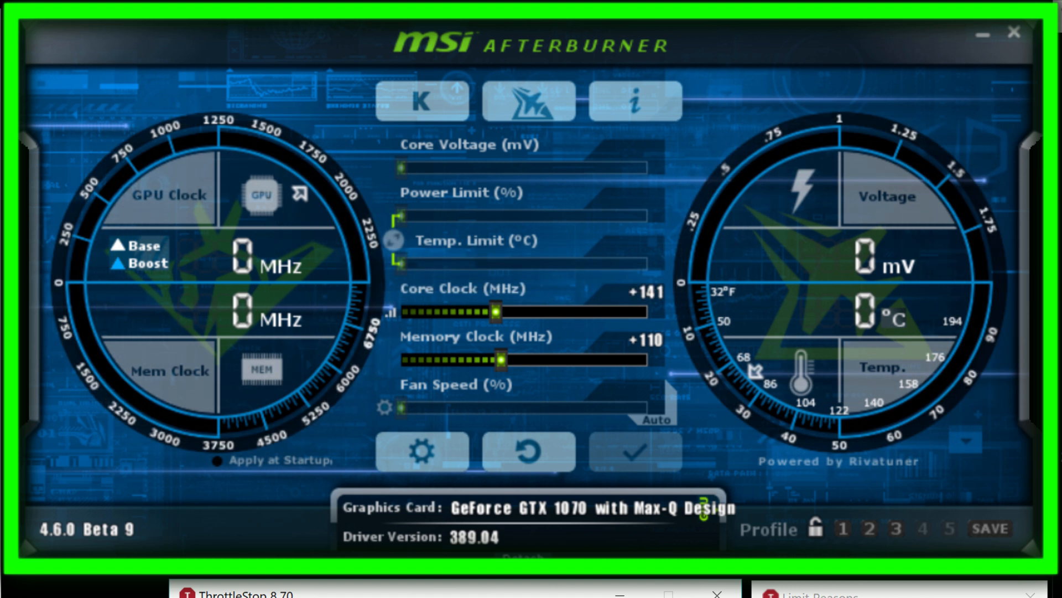
mouse_move(421, 453)
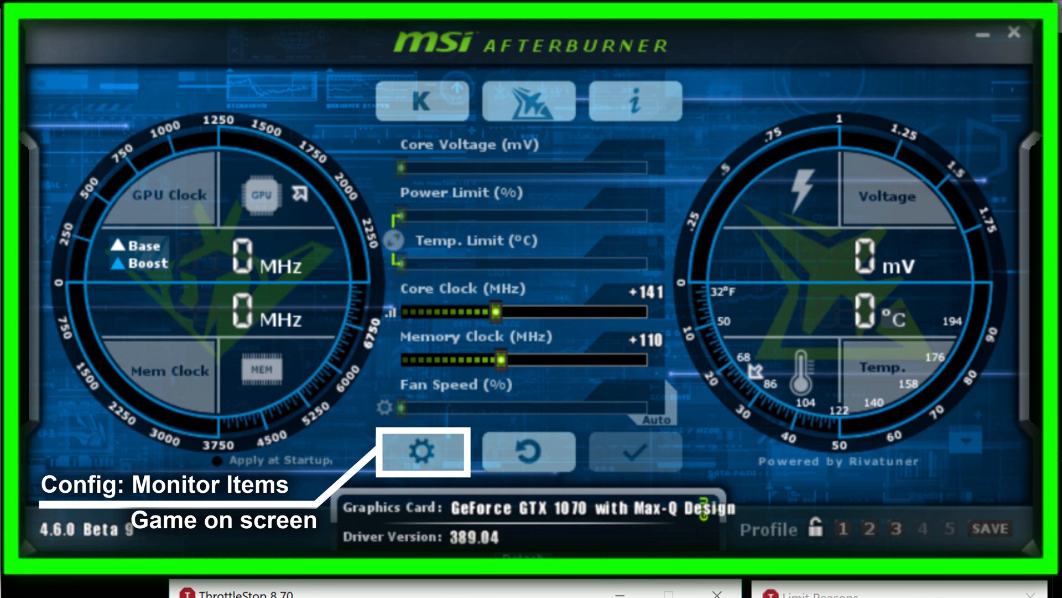